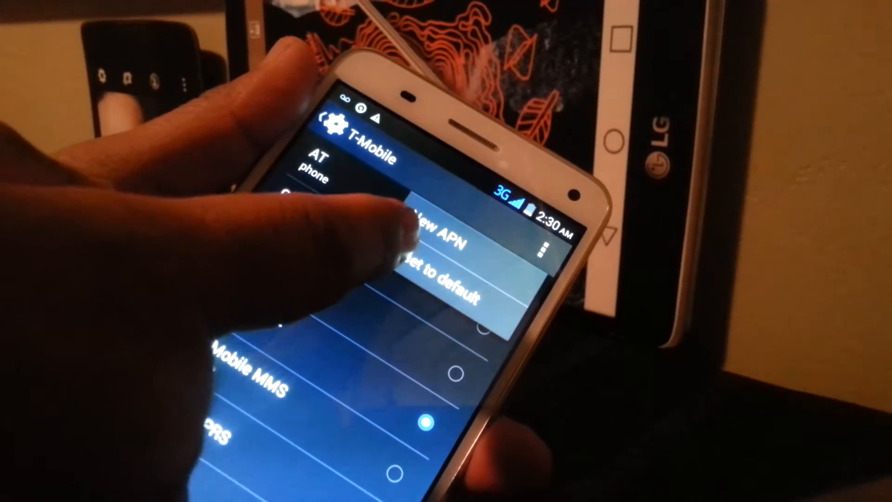
Step: Begin a new access point via New APN and bring up its empty APN field
click(438, 233)
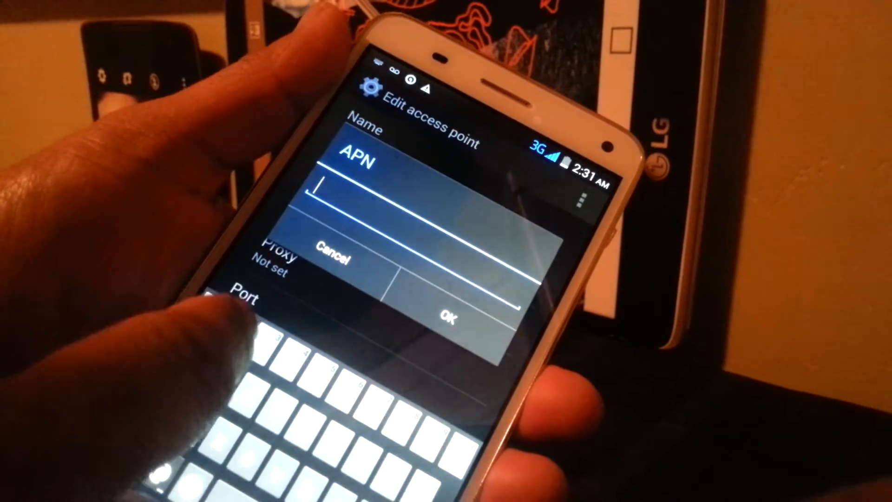
Step: Enter wap.tracfone.com as the APN and confirm it
text(wap.tracfone.c)
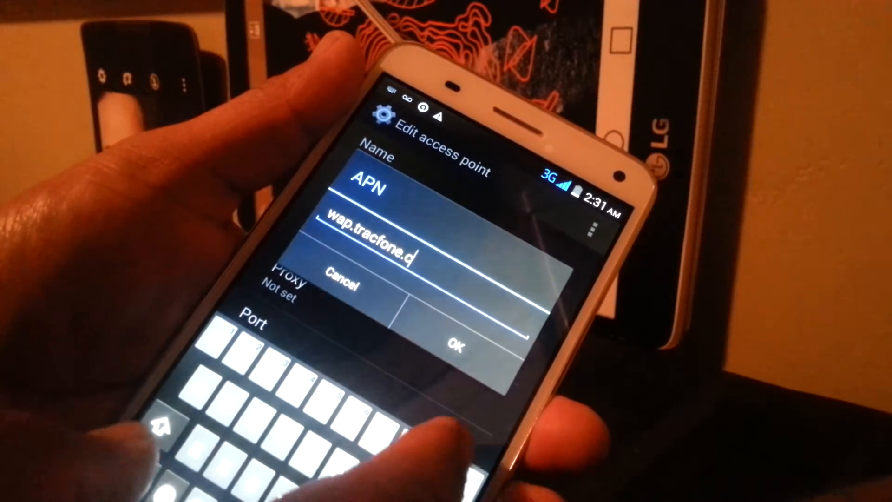
text(om)
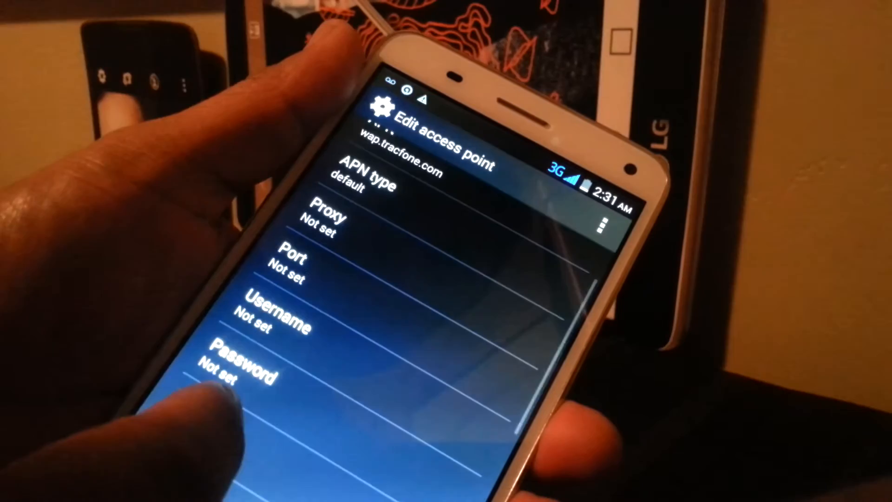
scroll(up, 3)
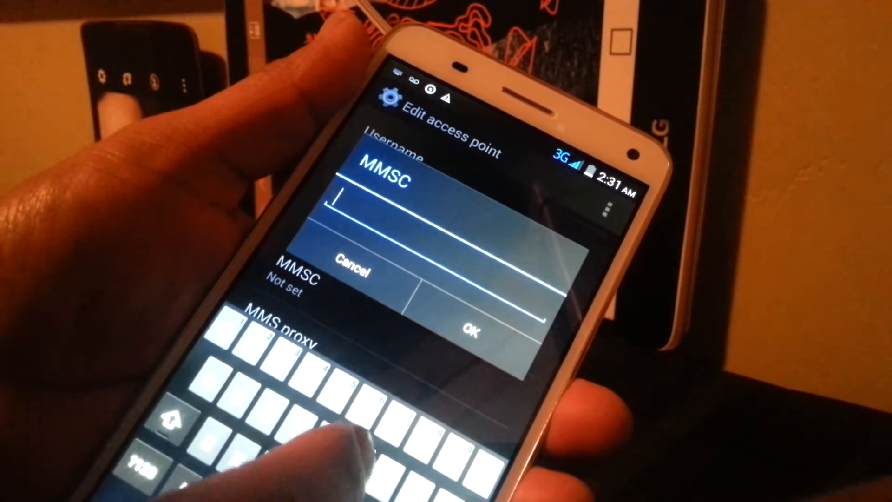
text(http://mms.tracfone)
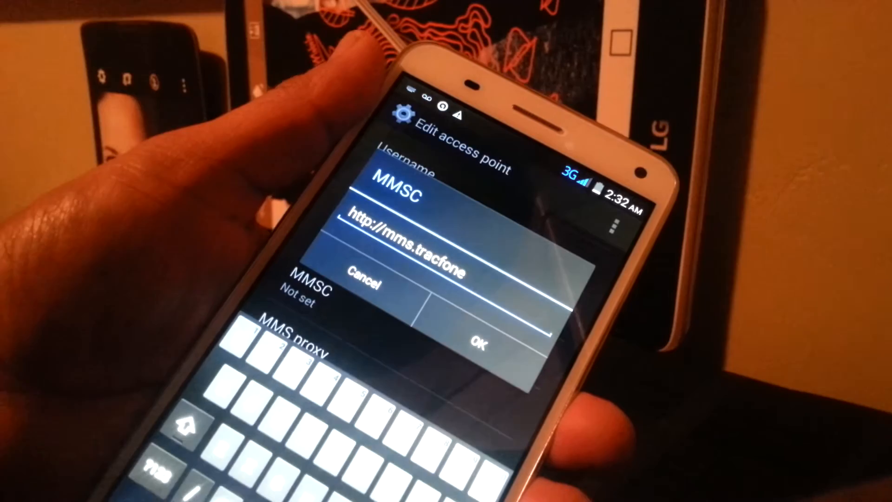
text(com)
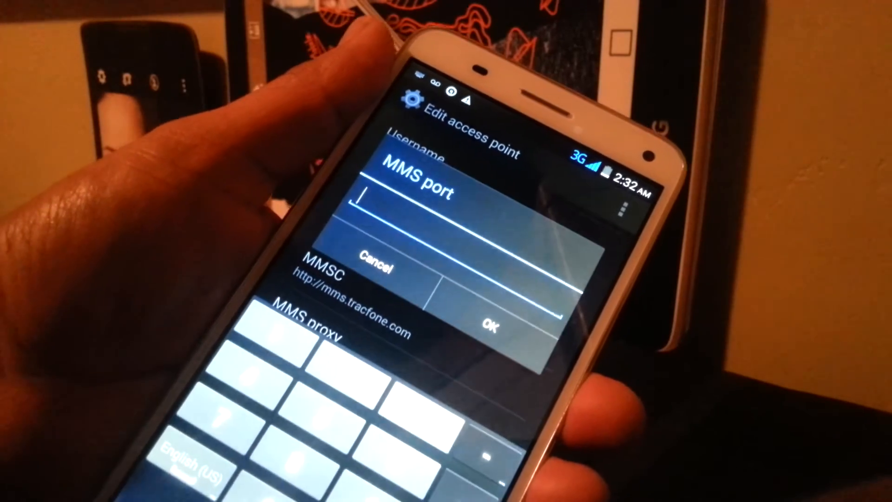
Step: Enter 8080 as the MMS port and confirm it
text(8080)
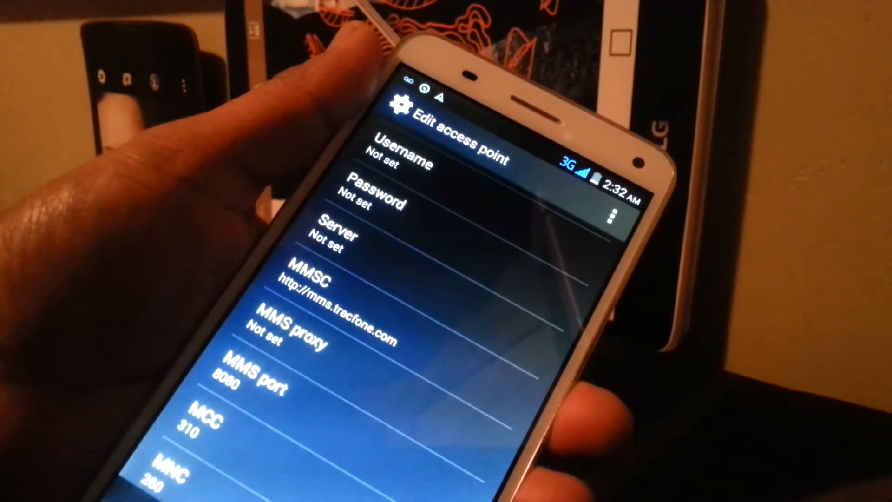
scroll(down, 3)
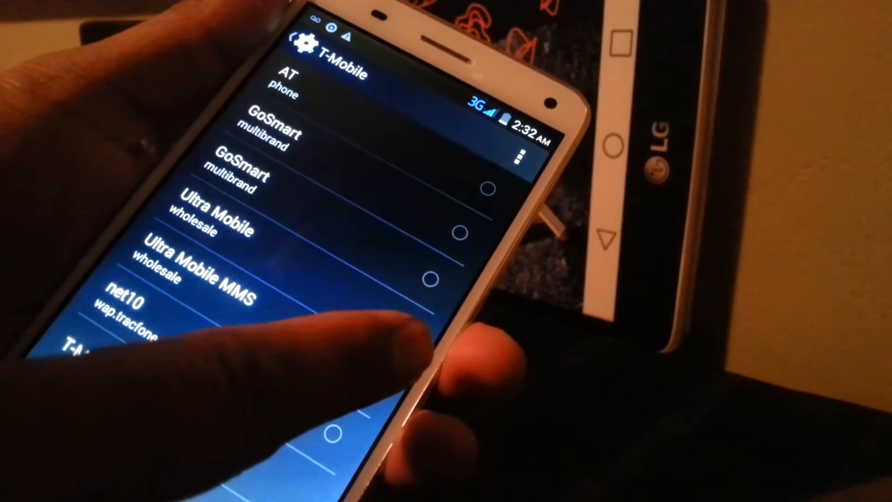
Step: Select net10 (wap.tracfone.com) as the active APN in the list
click(401, 324)
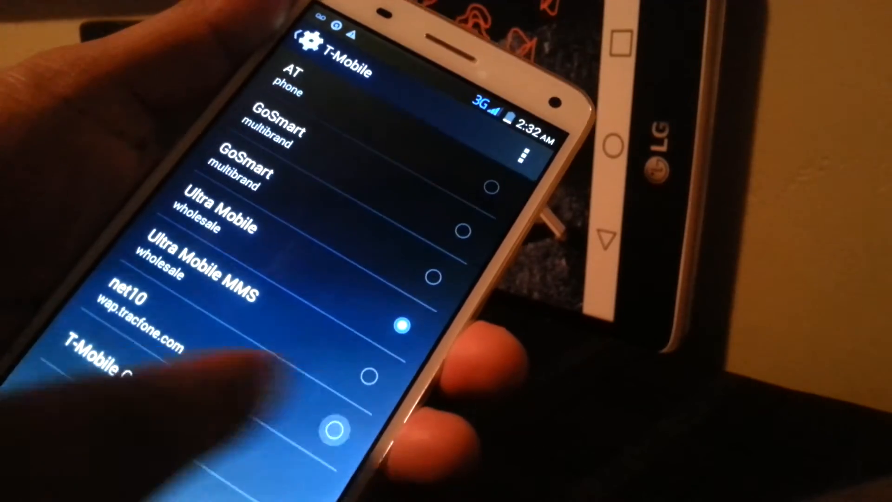